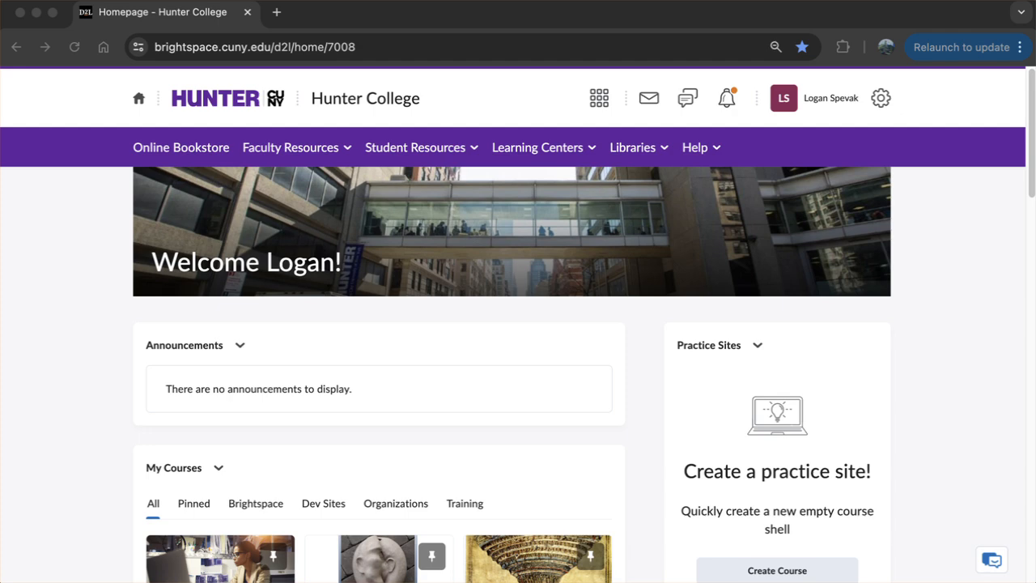
{"action": "mouse_move", "coordinate": [314, 77]}
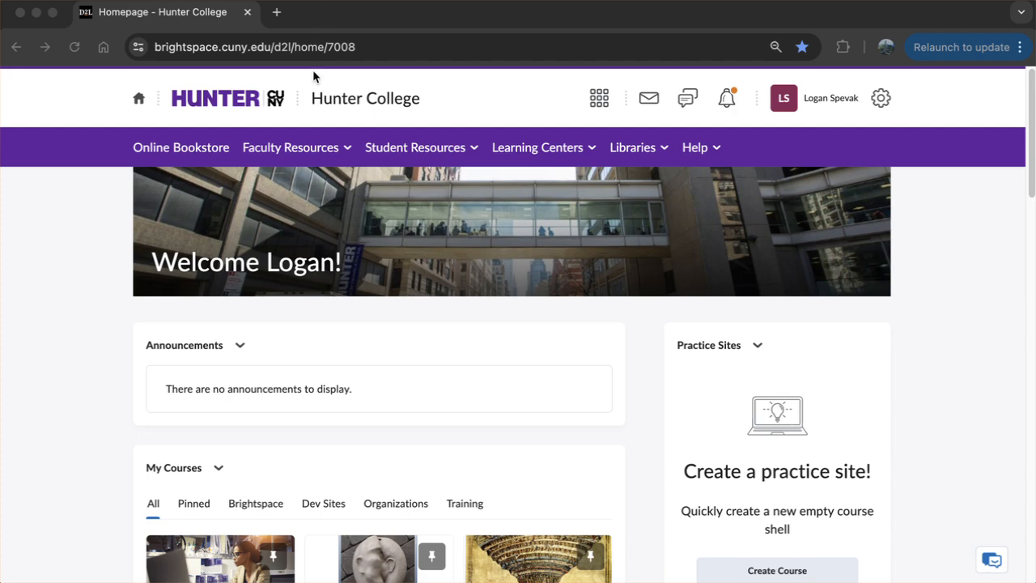
{"action": "mouse_move", "coordinate": [444, 311]}
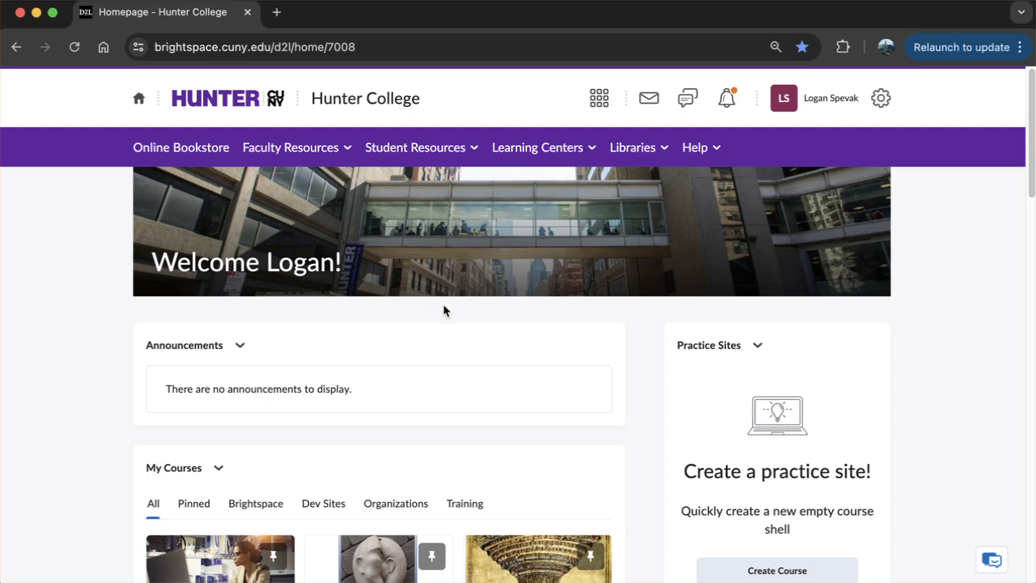
Open Logans Test Course from the My Courses tiles on the homepage
{"action": "scroll", "scroll_direction": "down", "scroll_amount": 3}
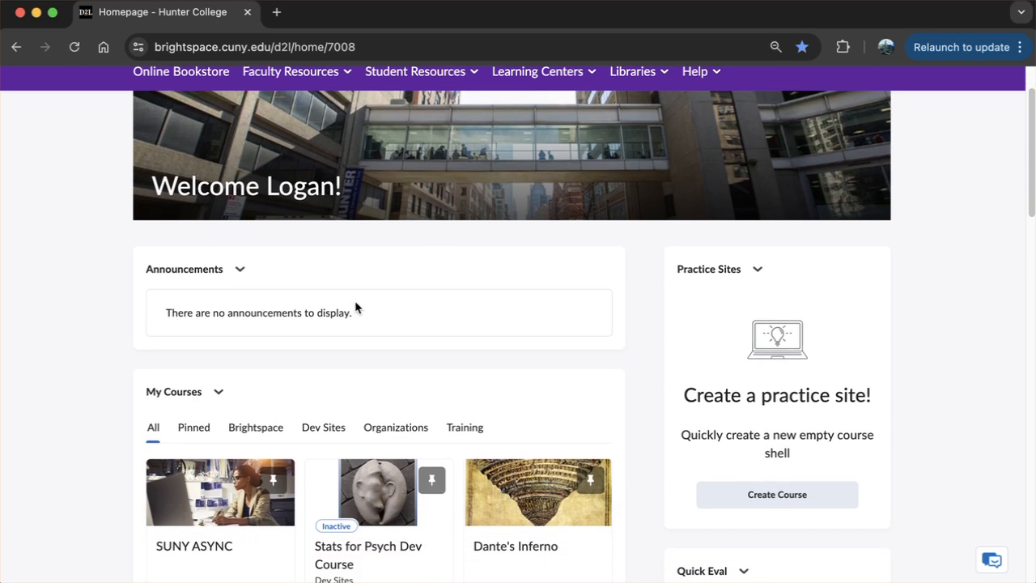
{"action": "scroll", "scroll_direction": "down", "scroll_amount": 3}
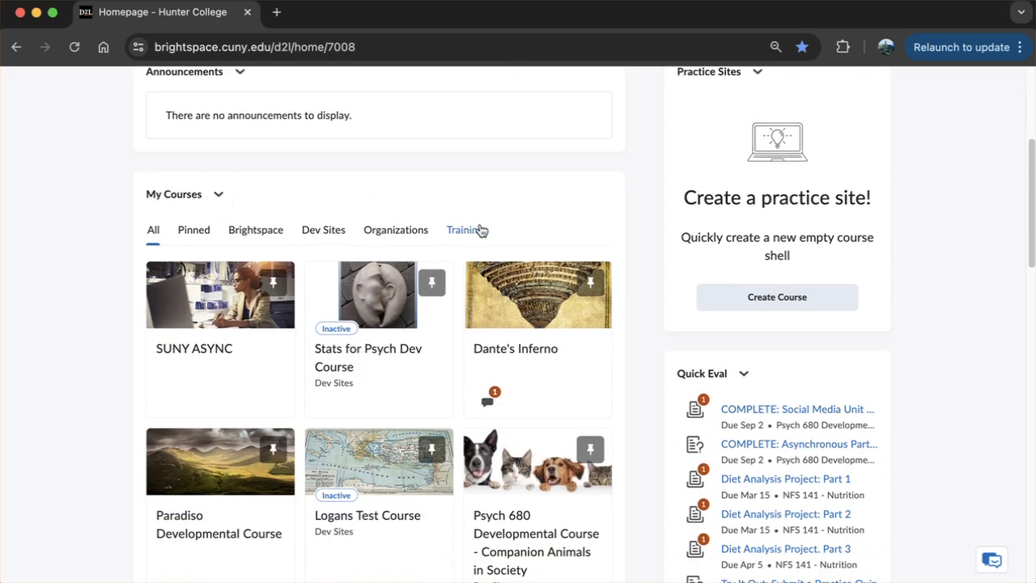
{"action": "scroll", "scroll_direction": "down", "scroll_amount": 3}
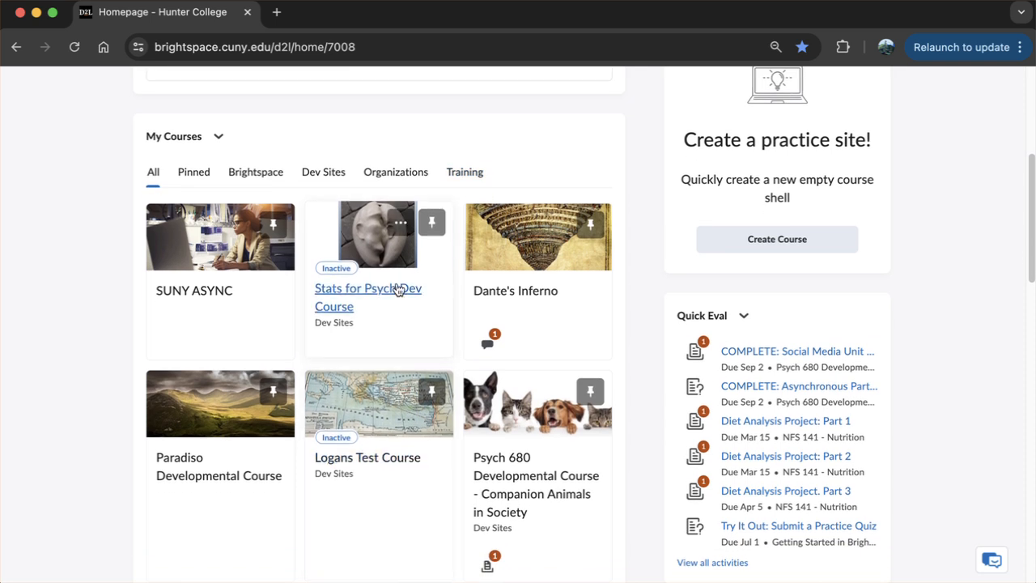
{"action": "mouse_move", "coordinate": [366, 456]}
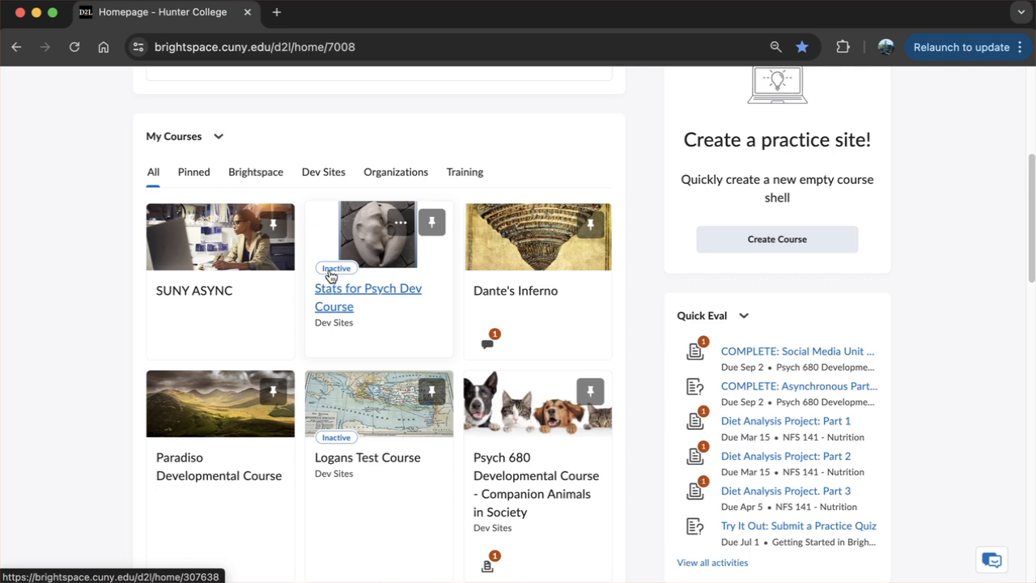
{"action": "mouse_move", "coordinate": [399, 266]}
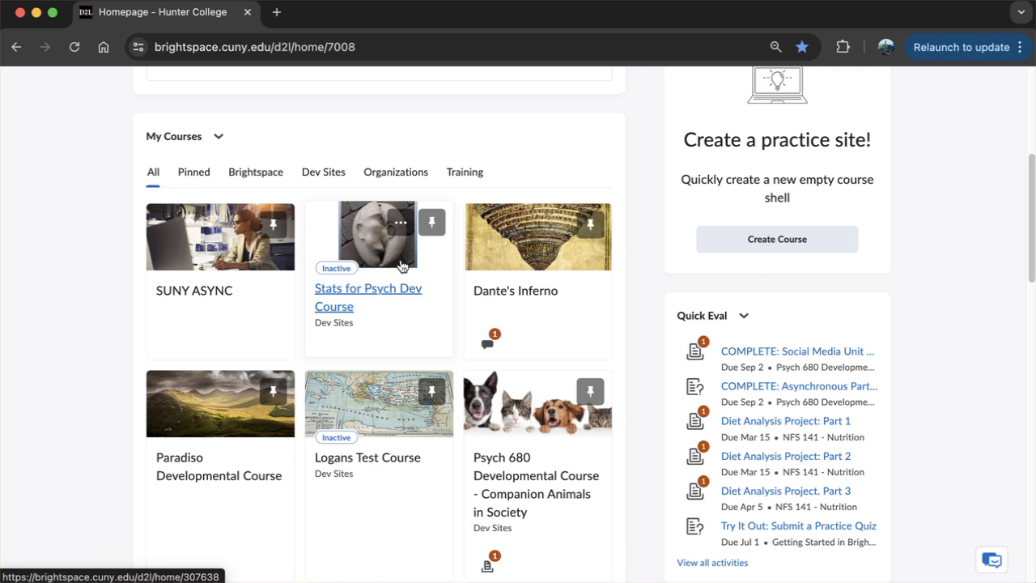
{"action": "mouse_move", "coordinate": [366, 305]}
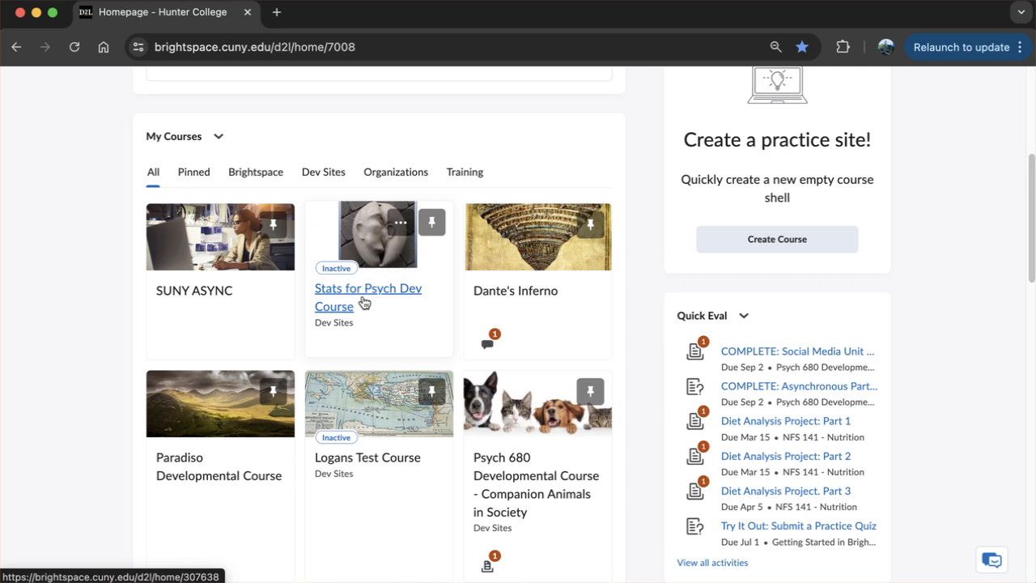
{"action": "mouse_move", "coordinate": [385, 304]}
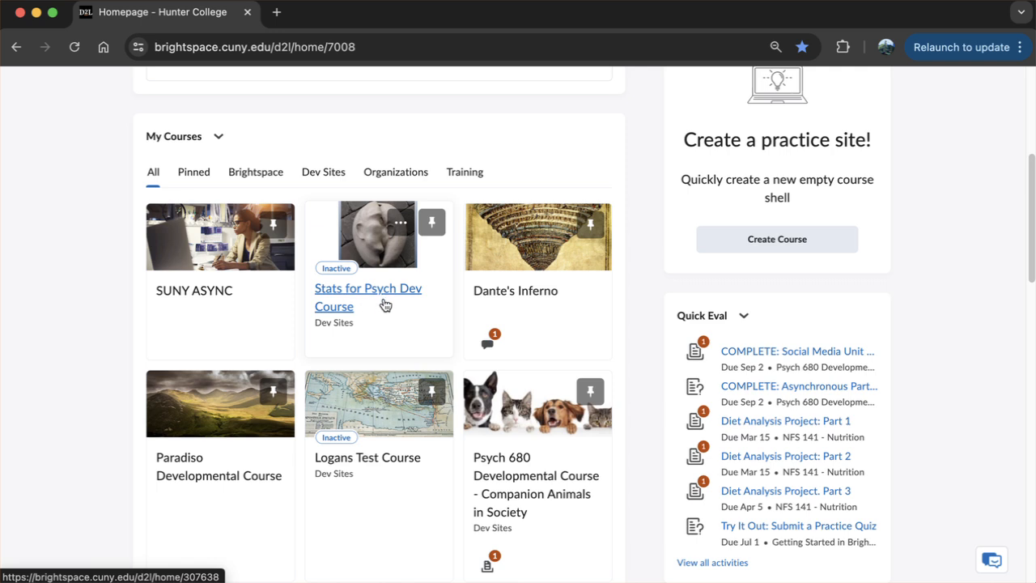
{"action": "mouse_move", "coordinate": [388, 288]}
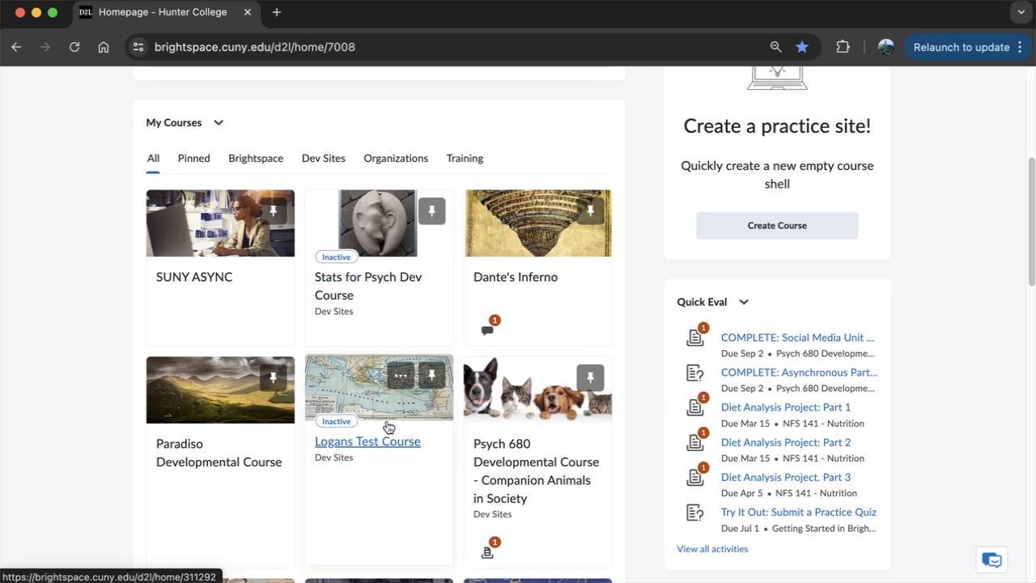
{"action": "mouse_move", "coordinate": [361, 395]}
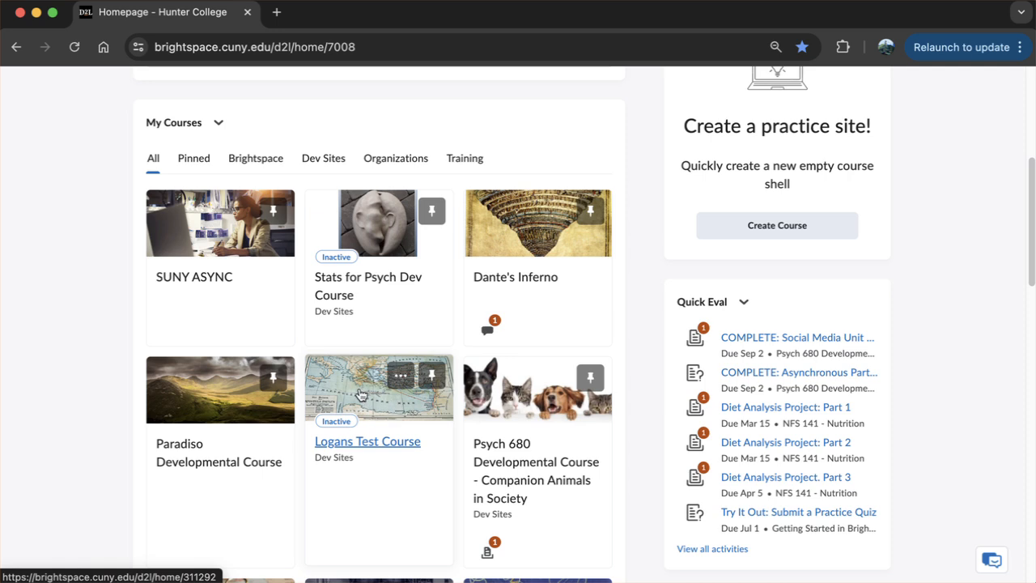
{"action": "mouse_move", "coordinate": [366, 457]}
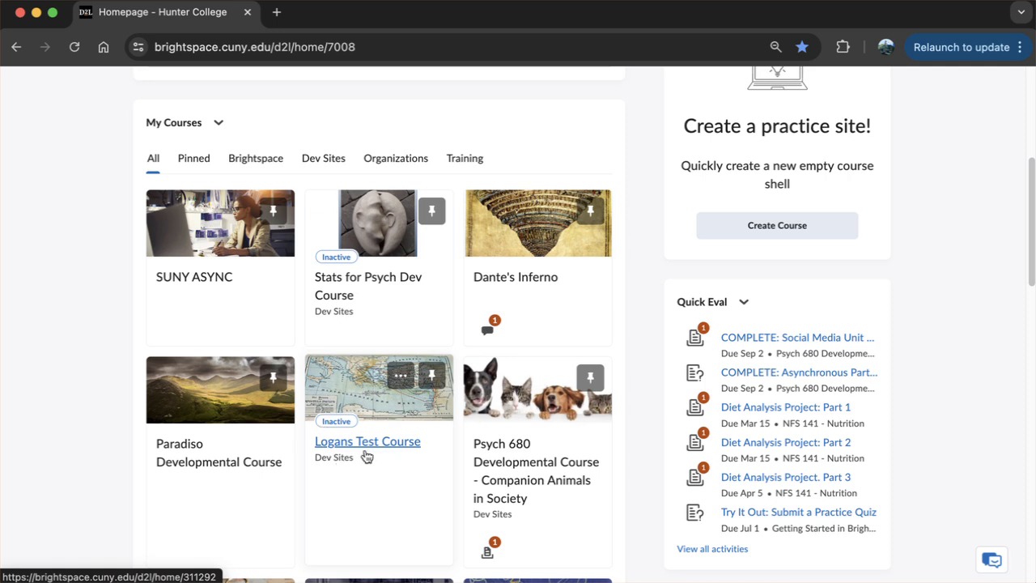
{"action": "mouse_move", "coordinate": [359, 444]}
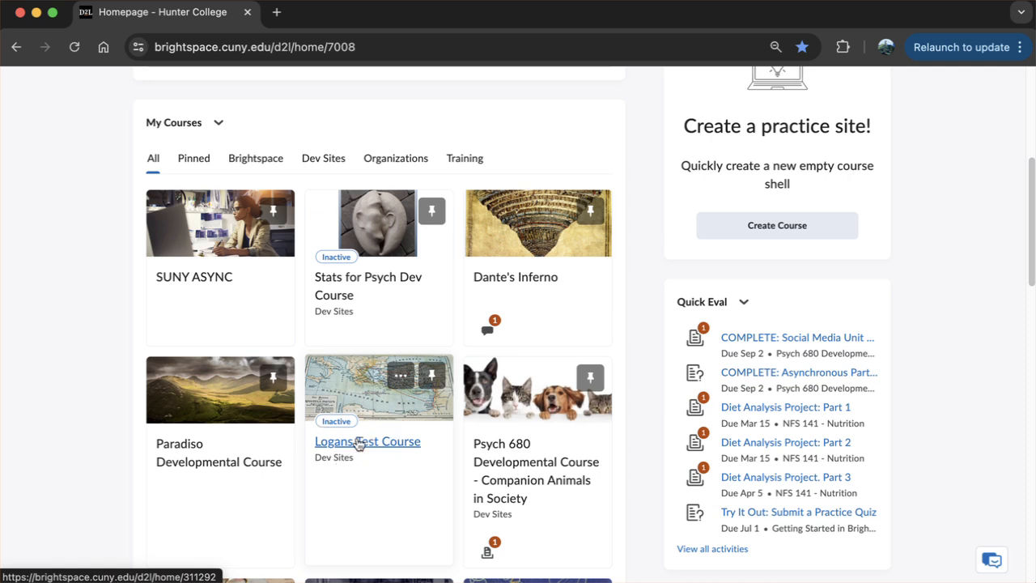
{"action": "left_click", "coordinate": [366, 440]}
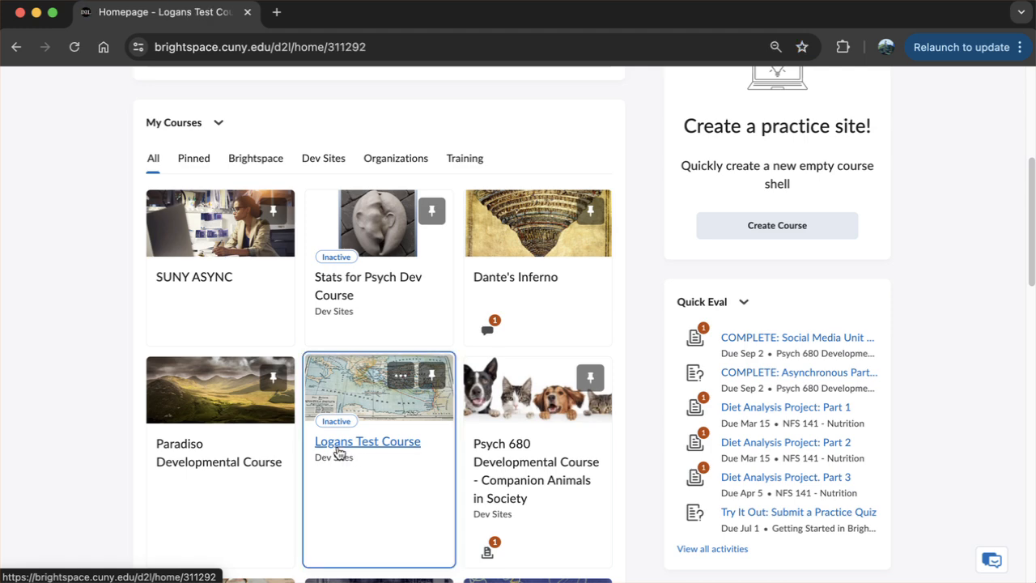
{"action": "left_click", "coordinate": [367, 440]}
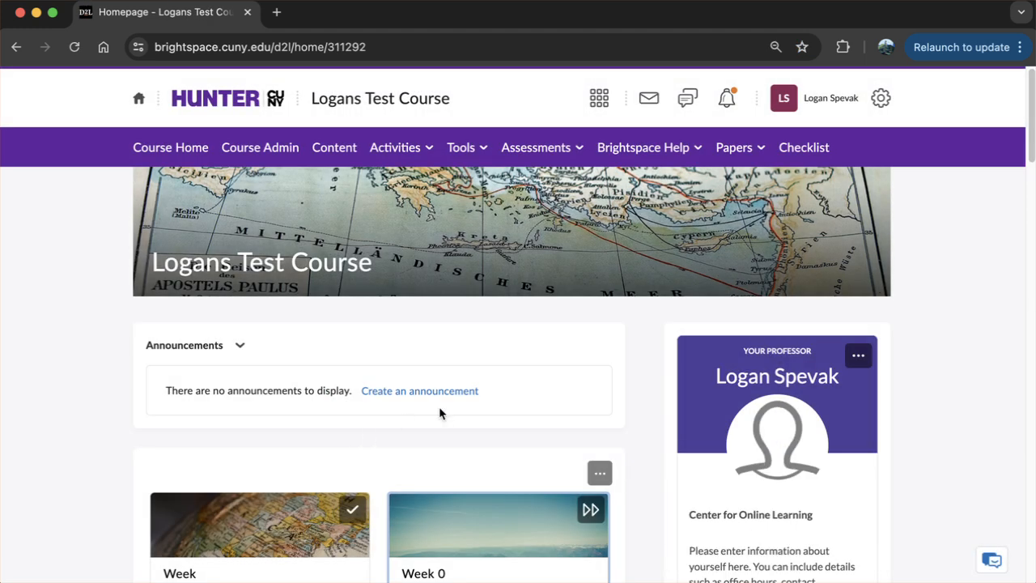
{"action": "mouse_move", "coordinate": [487, 338]}
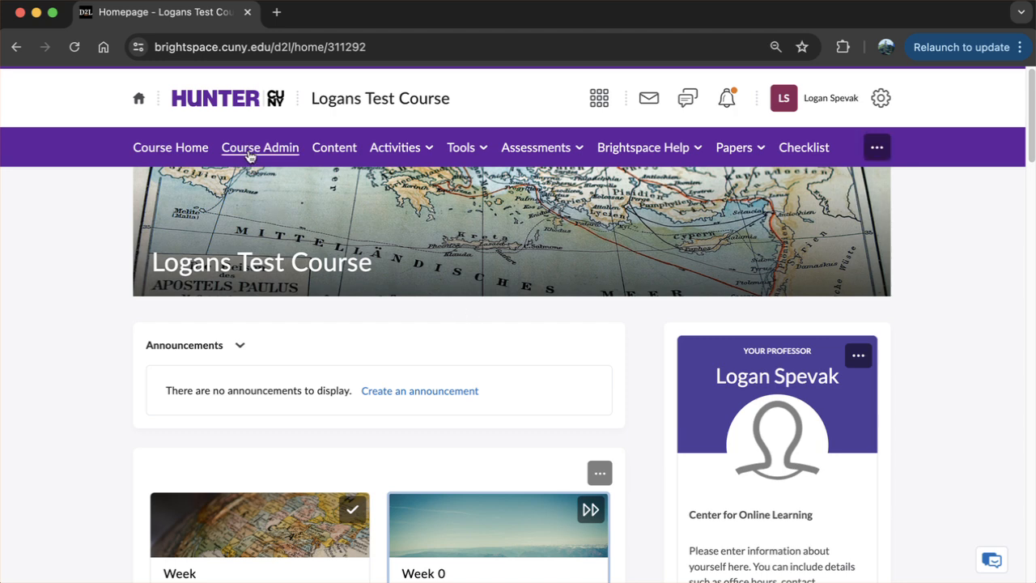
Go to Course Admin in the course navbar to reach the administration tools
{"action": "left_click", "coordinate": [259, 148]}
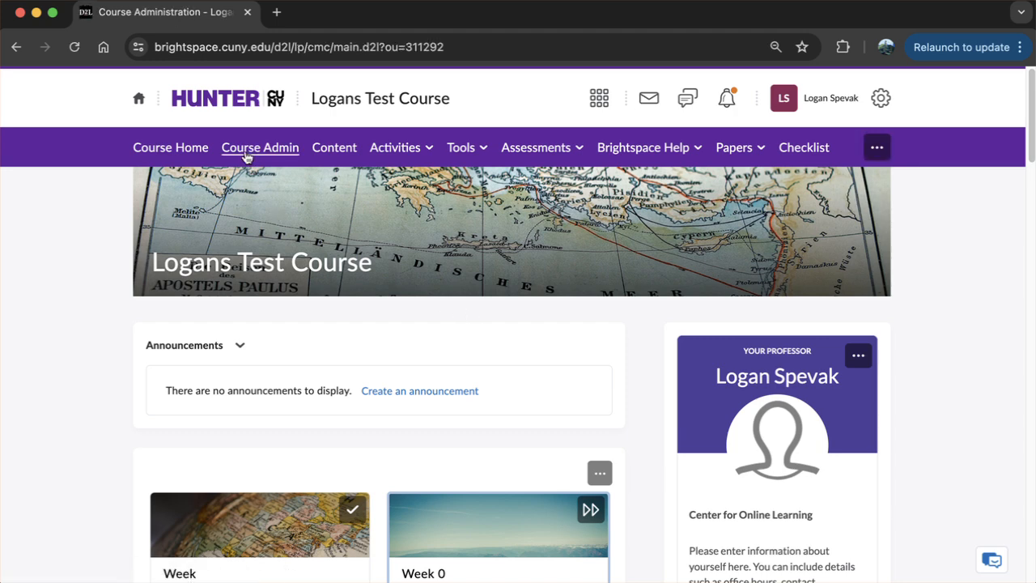
{"action": "left_click", "coordinate": [259, 147]}
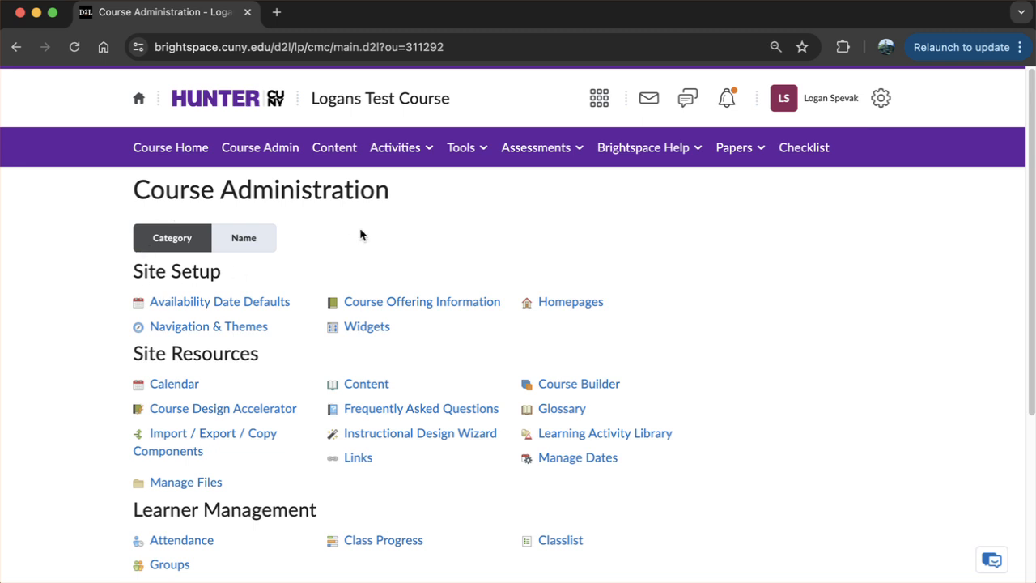
{"action": "mouse_move", "coordinate": [421, 301]}
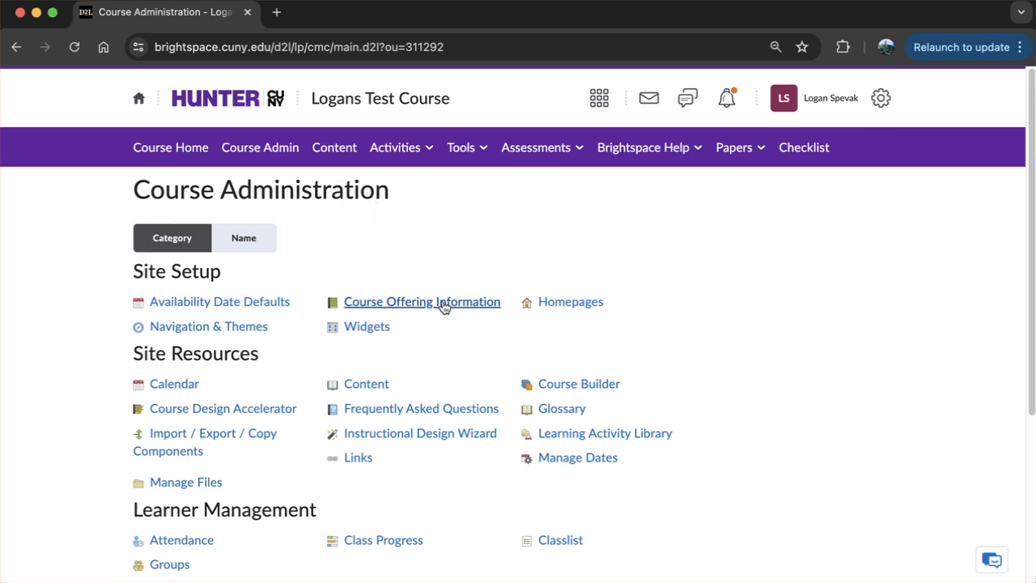
In Course Offering Information, tick 'Course is active' and save the changes
{"action": "left_click", "coordinate": [421, 301]}
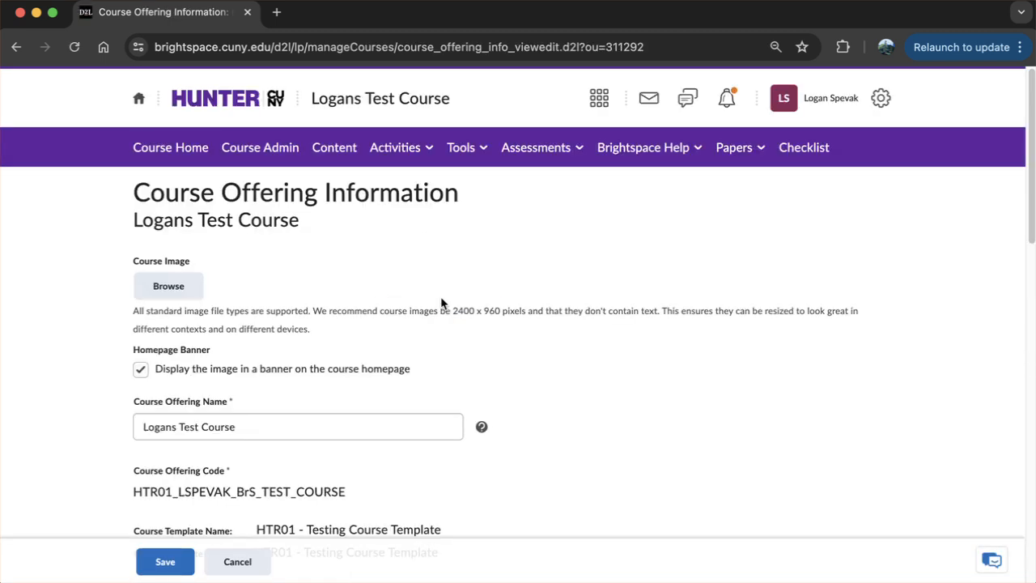
{"action": "mouse_move", "coordinate": [291, 300]}
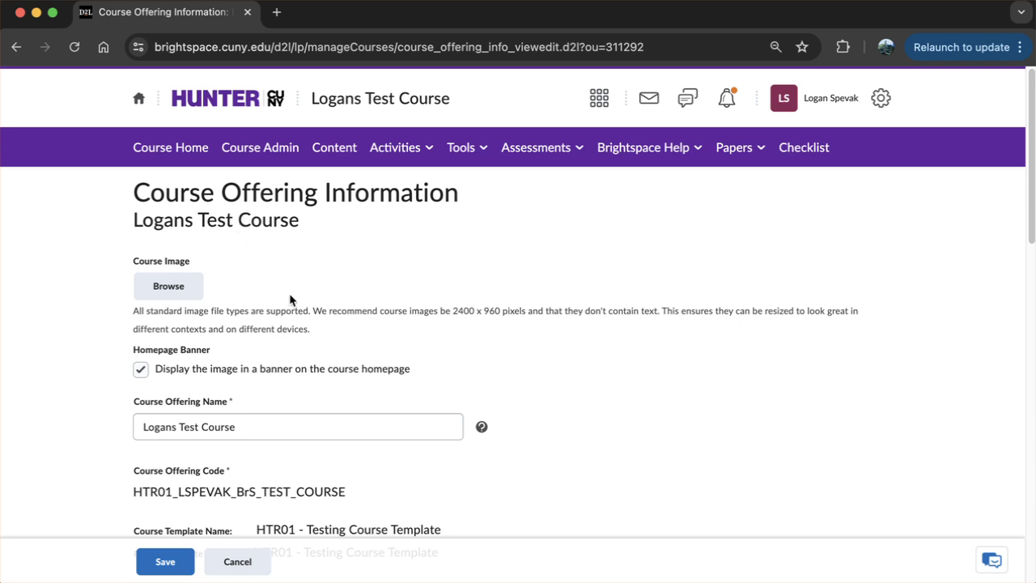
{"action": "scroll", "scroll_direction": "down", "scroll_amount": 3}
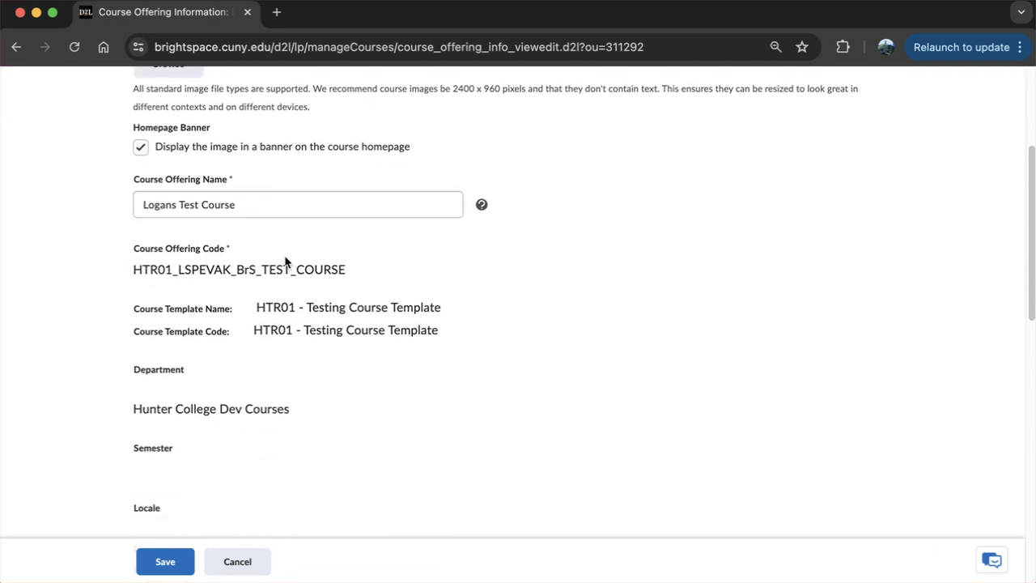
{"action": "scroll", "scroll_direction": "down", "scroll_amount": 3}
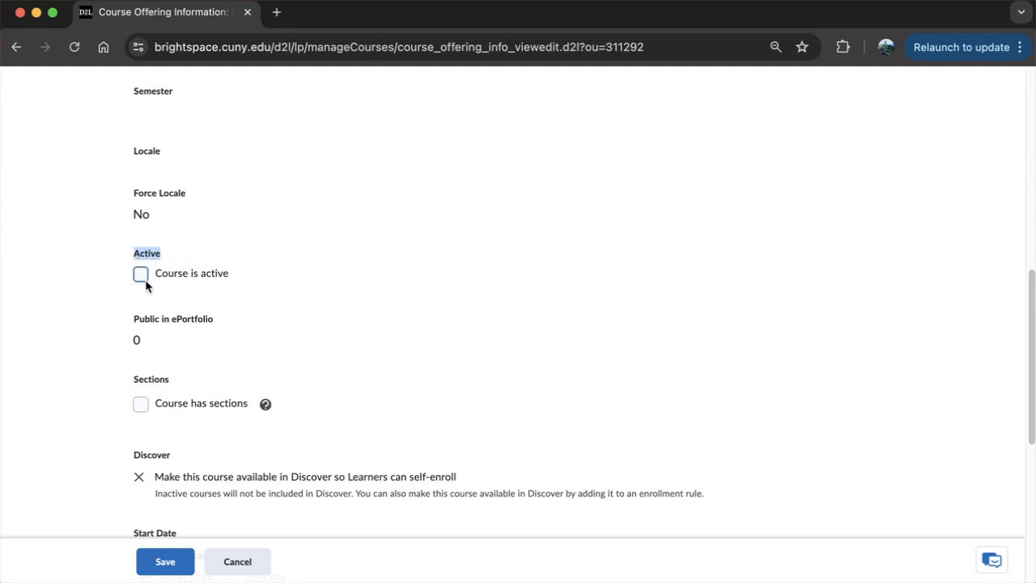
{"action": "mouse_move", "coordinate": [166, 278]}
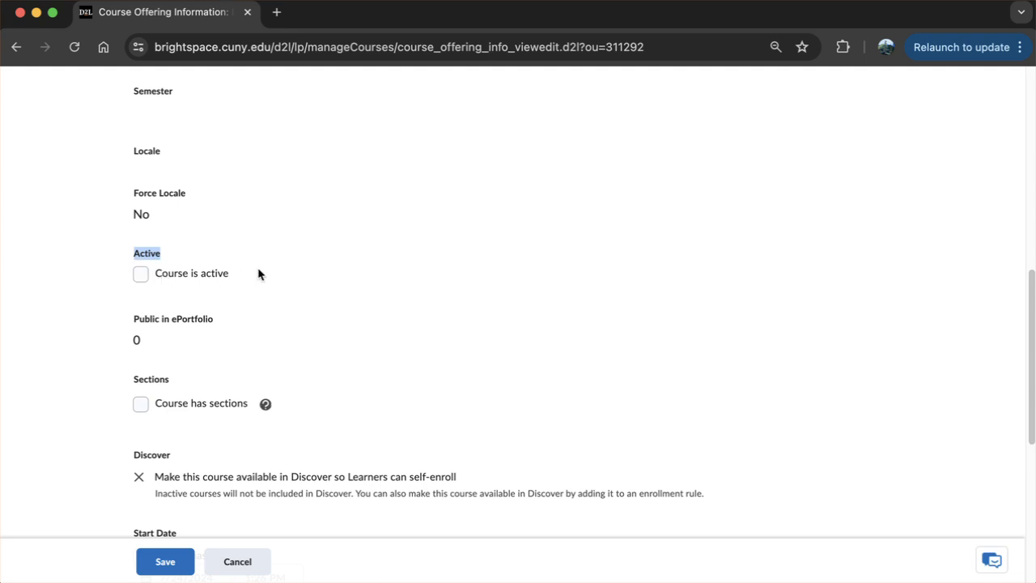
{"action": "left_click", "coordinate": [141, 272]}
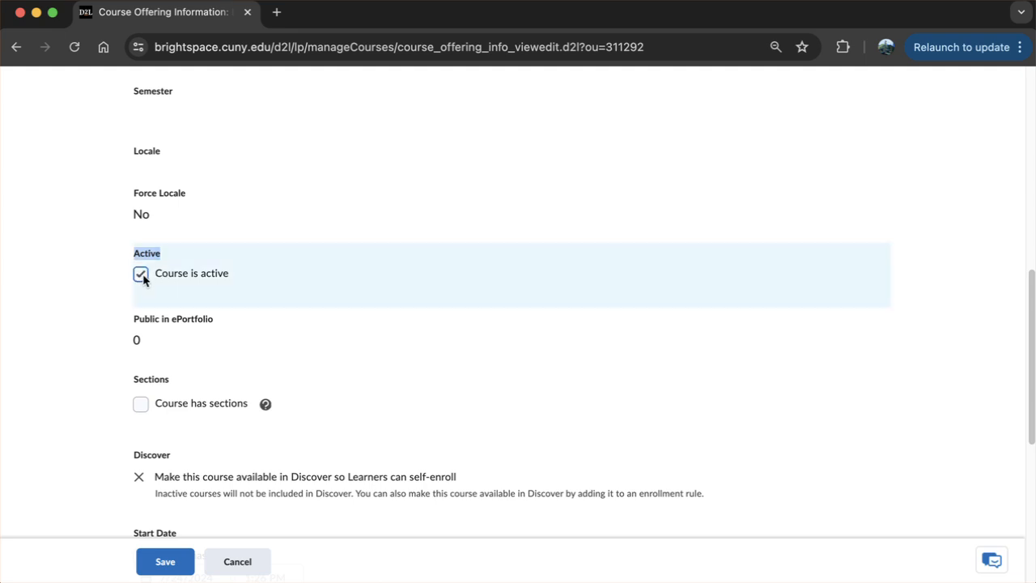
{"action": "left_click", "coordinate": [165, 560]}
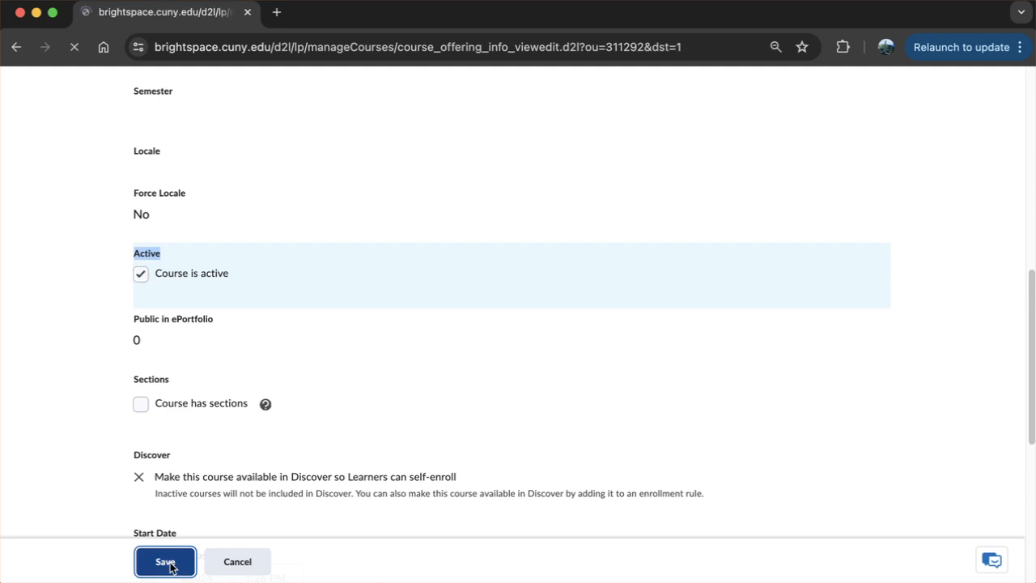
{"action": "left_click", "coordinate": [165, 561]}
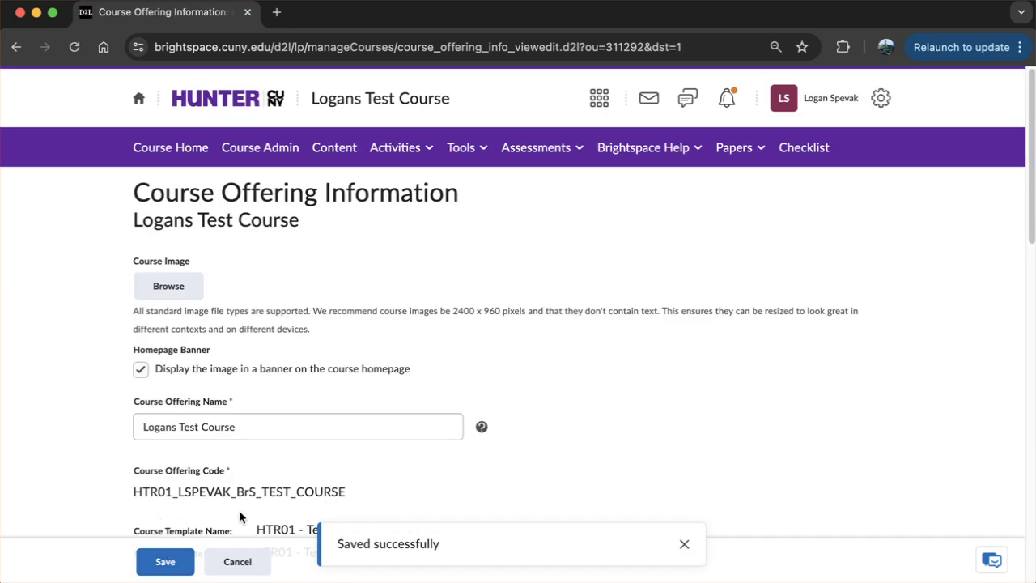
{"action": "mouse_move", "coordinate": [427, 272]}
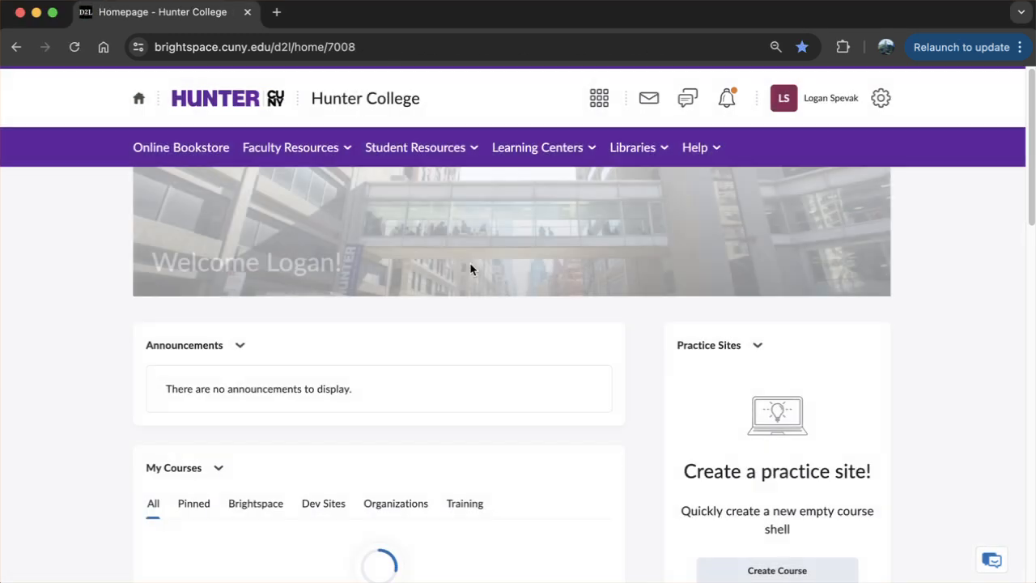
Confirm Logans Test Course shows no Inactive tag under My Courses and open it
{"action": "scroll", "scroll_direction": "down", "scroll_amount": 3}
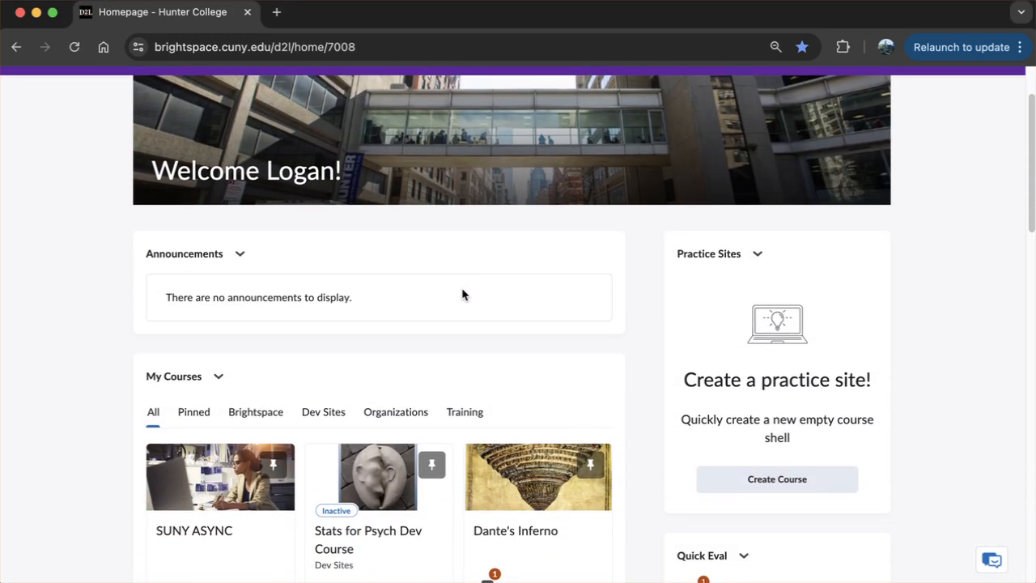
{"action": "scroll", "scroll_direction": "down", "scroll_amount": 3}
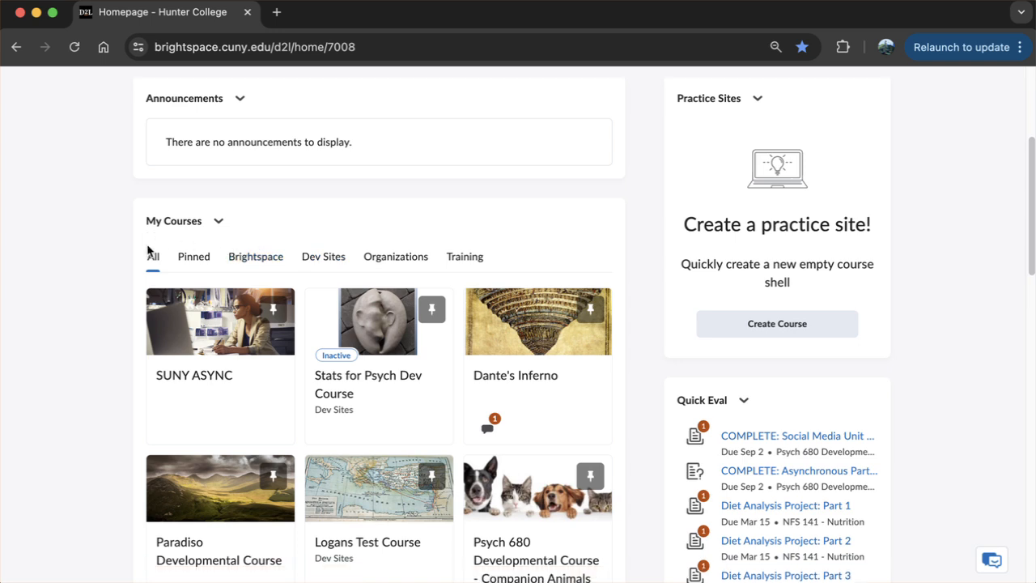
{"action": "scroll", "scroll_direction": "down", "scroll_amount": 3}
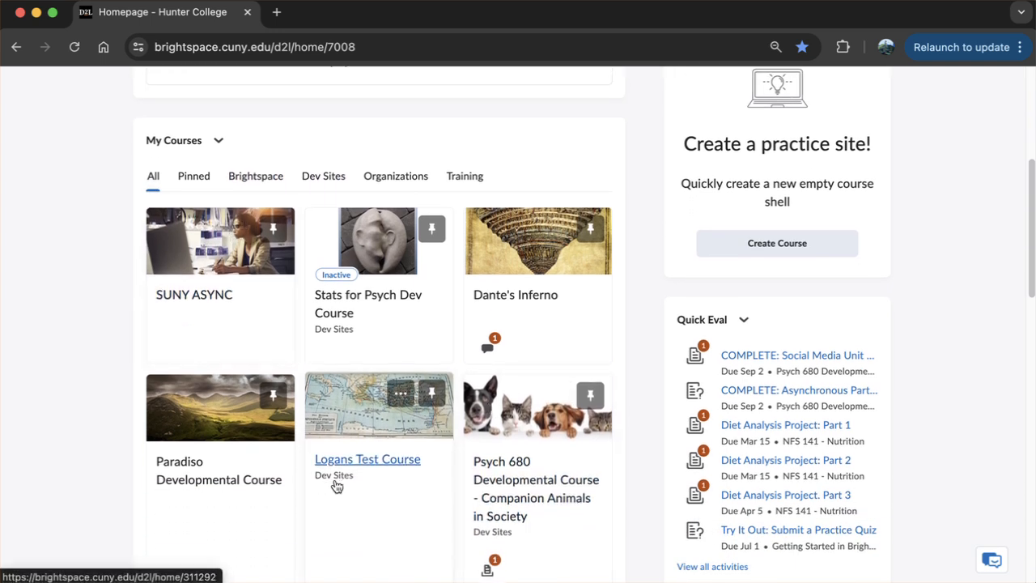
{"action": "mouse_move", "coordinate": [316, 440]}
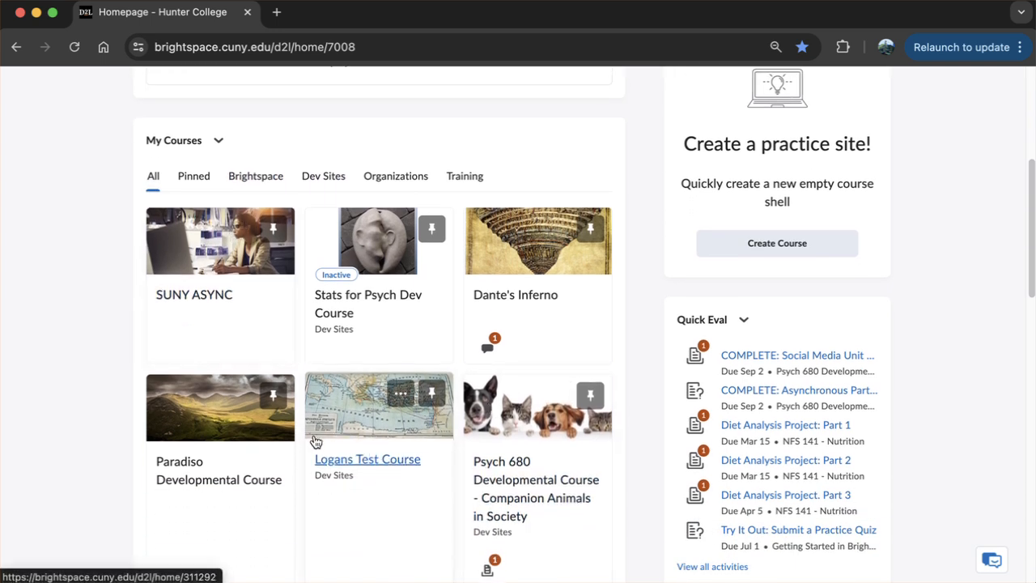
{"action": "mouse_move", "coordinate": [418, 435]}
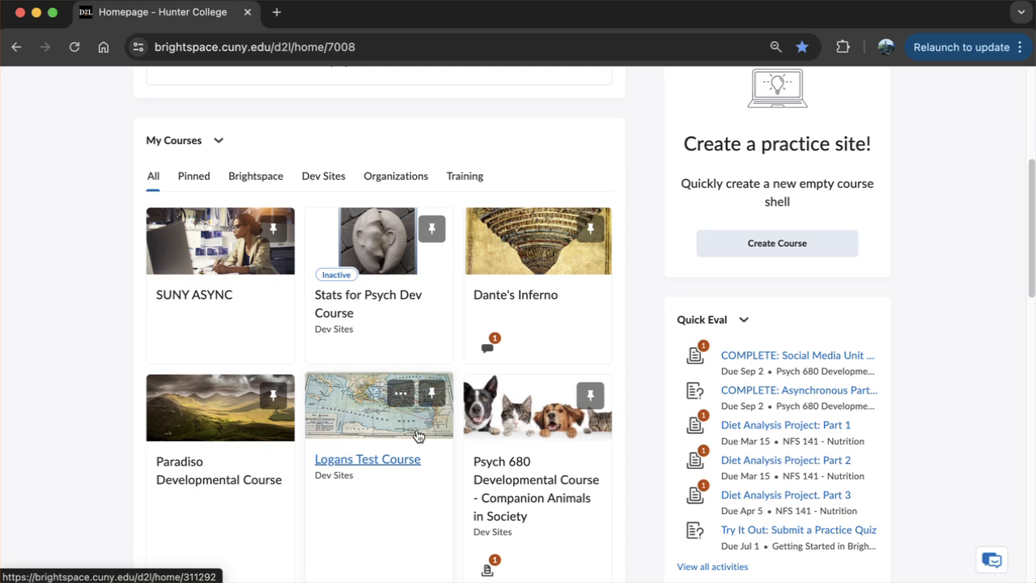
{"action": "mouse_move", "coordinate": [434, 440]}
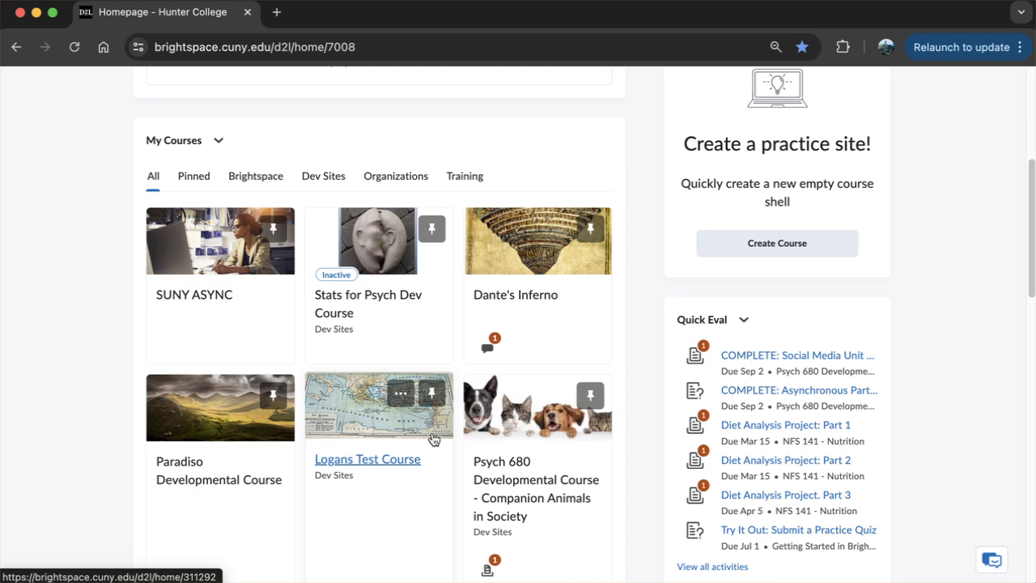
{"action": "left_click", "coordinate": [366, 460]}
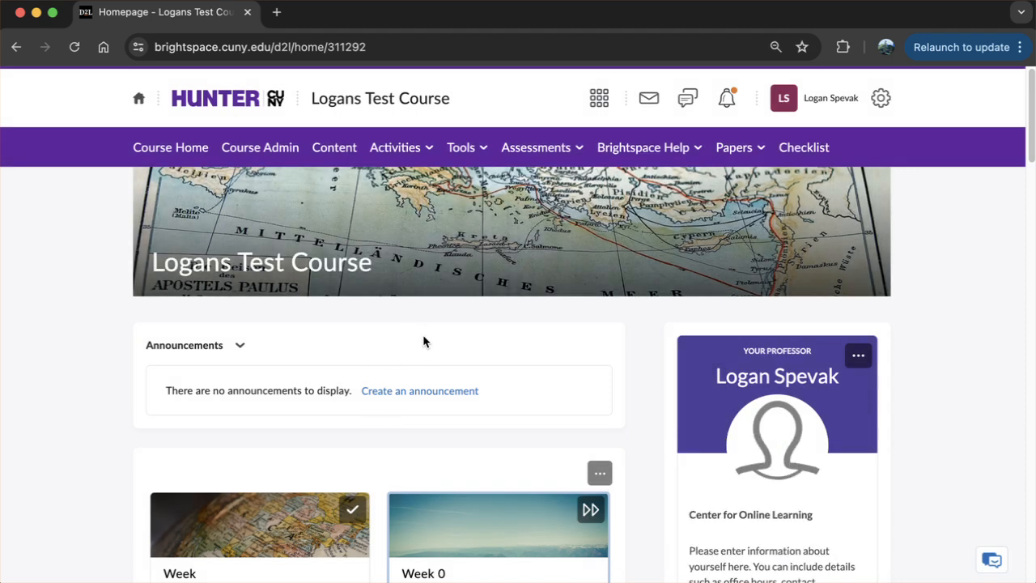